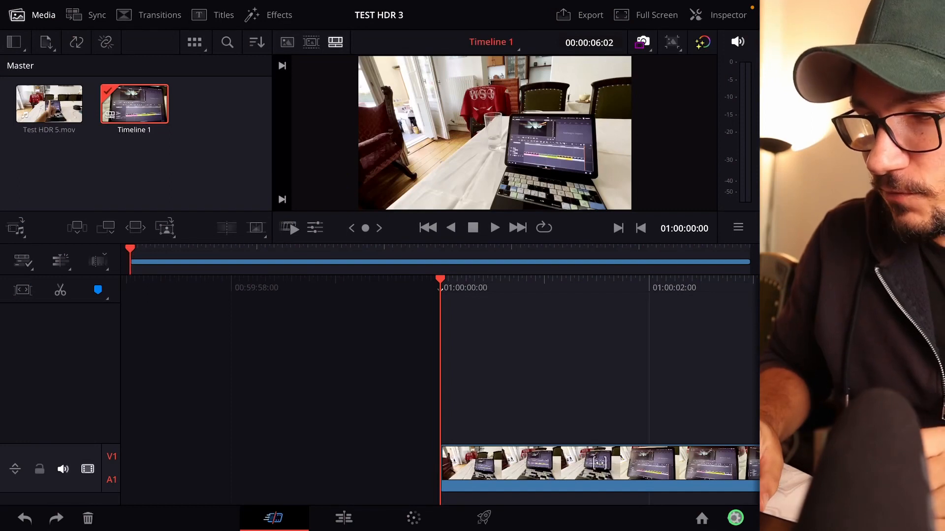
# Open Project Settings from the gear icon to reach Color Management.
pyautogui.click(737, 522)
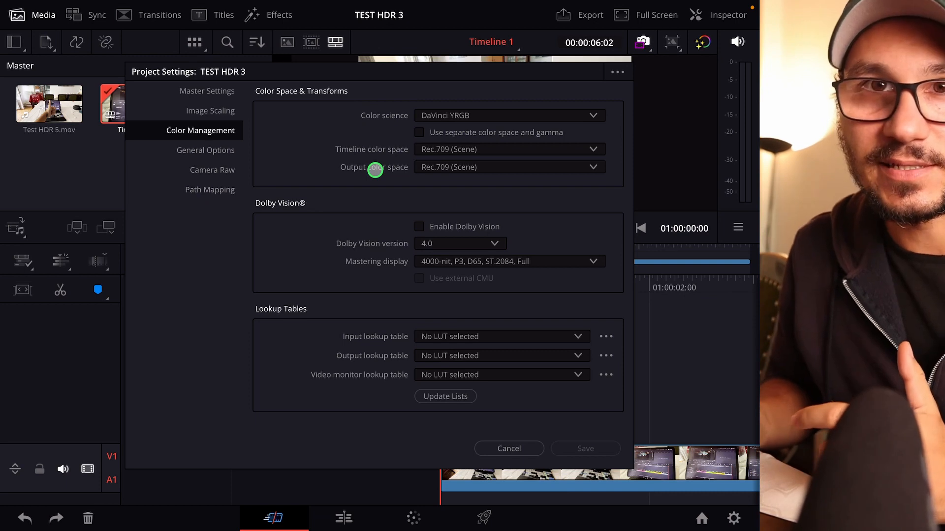
pyautogui.moveTo(488, 154)
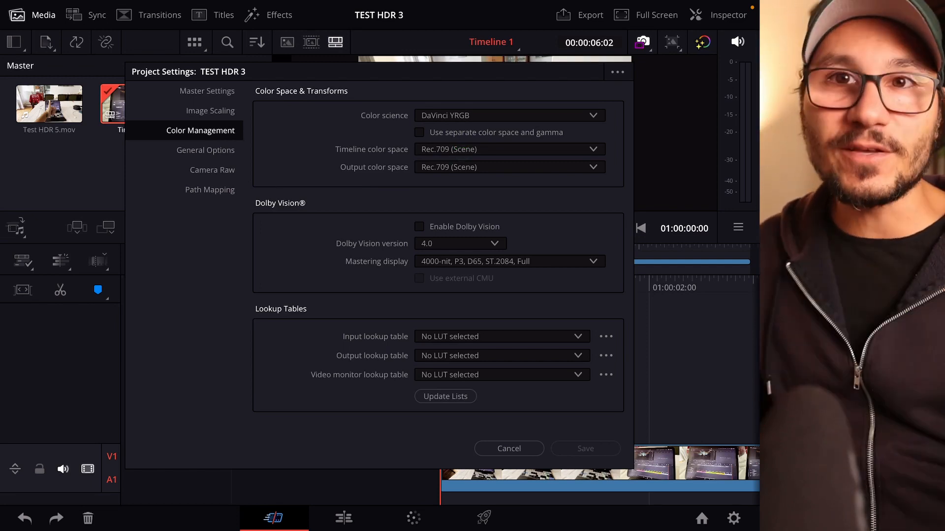
# Set colour science to DaVinci YRGB Color Managed and turn off automatic colour management.
pyautogui.click(446, 152)
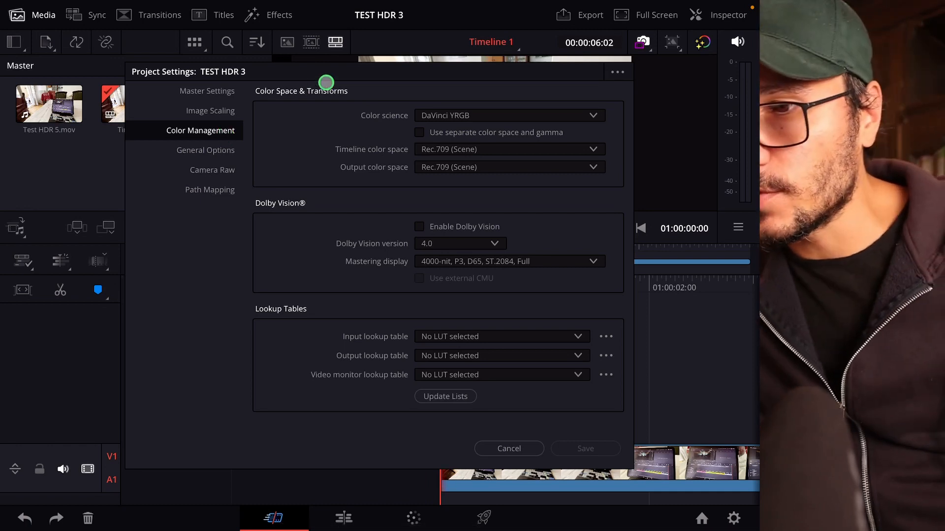
pyautogui.click(510, 115)
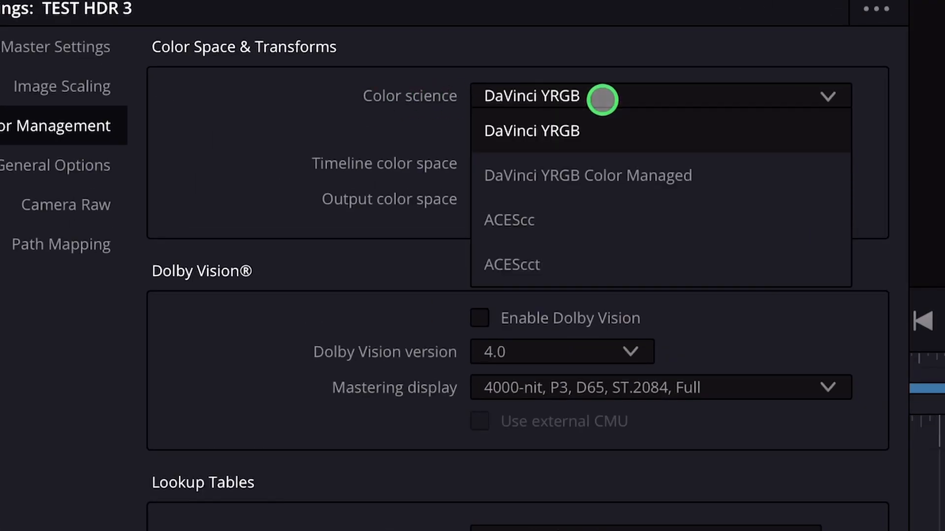
pyautogui.moveTo(581, 151)
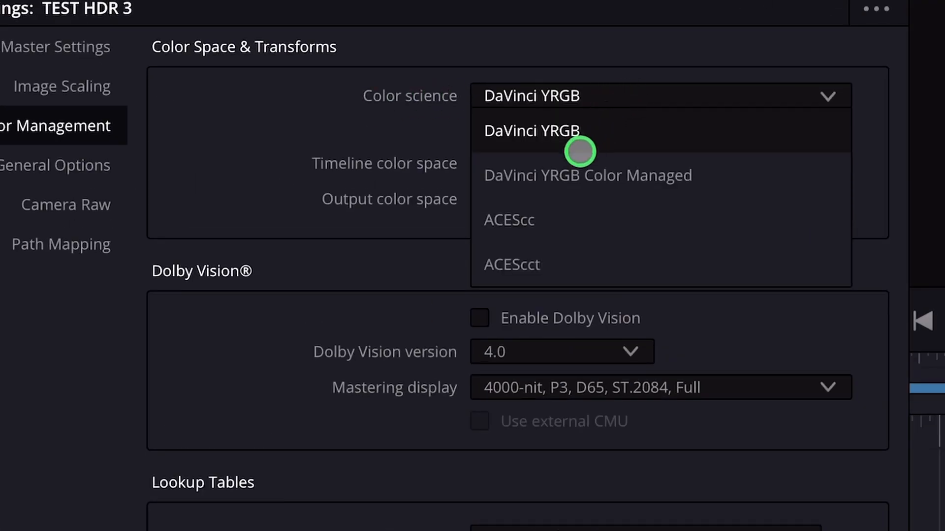
pyautogui.moveTo(733, 179)
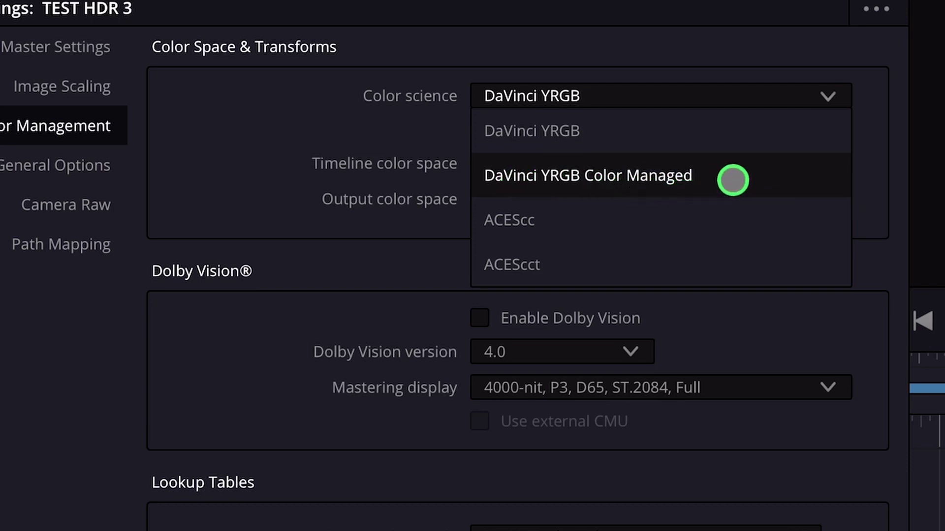
pyautogui.click(588, 176)
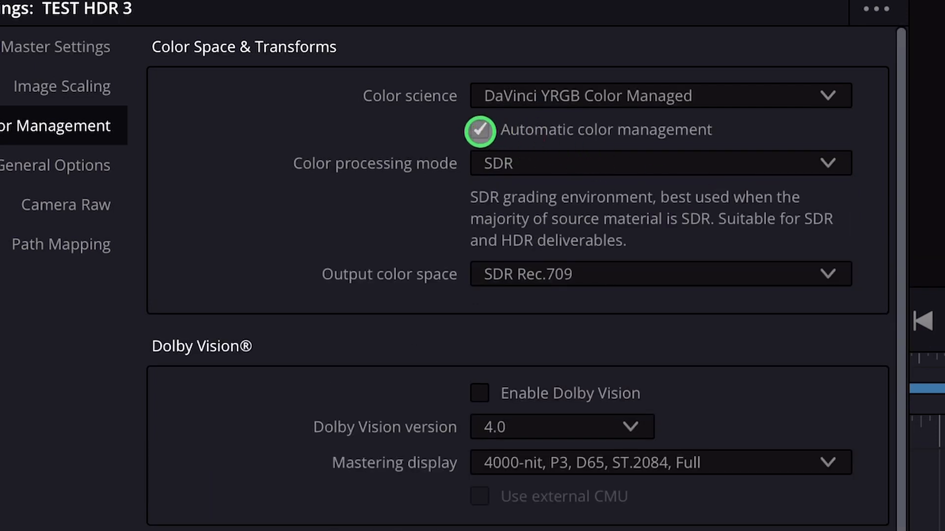
pyautogui.click(481, 130)
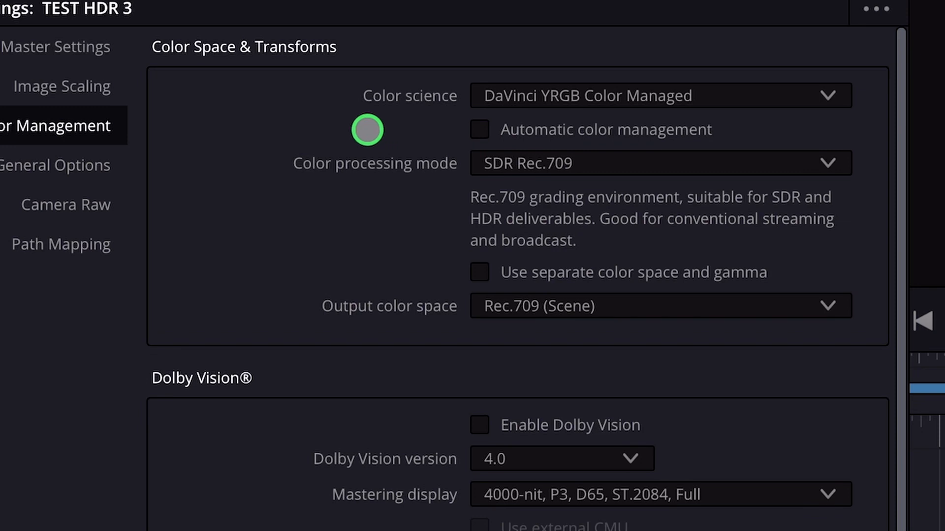
pyautogui.moveTo(664, 168)
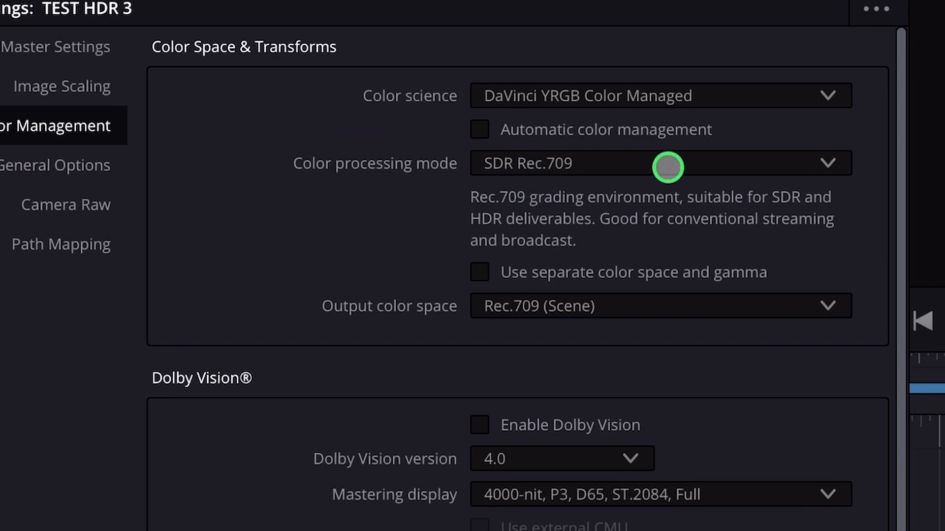
# Choose HDR Rec.2020 PQ (P3-D65 limited) processing with Rec.2020 ST2084 1000 nits output, and save.
pyautogui.click(668, 166)
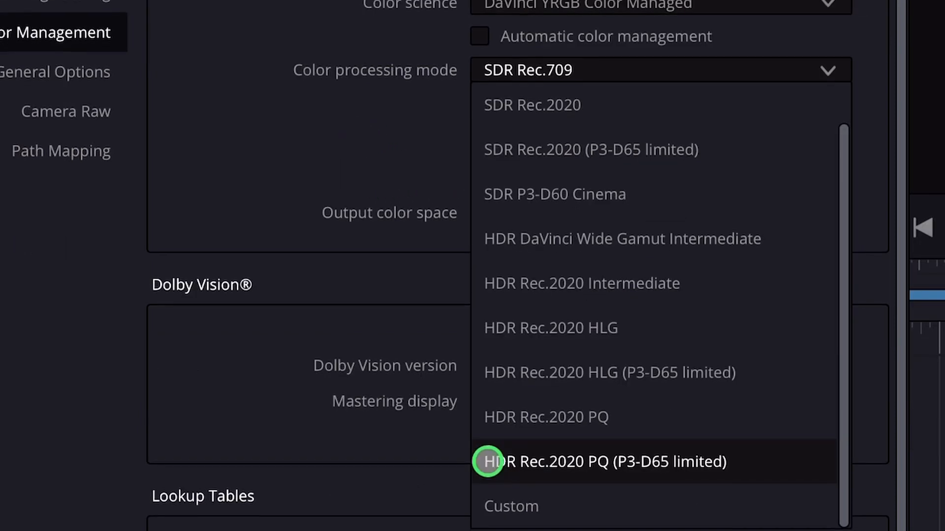
pyautogui.moveTo(587, 474)
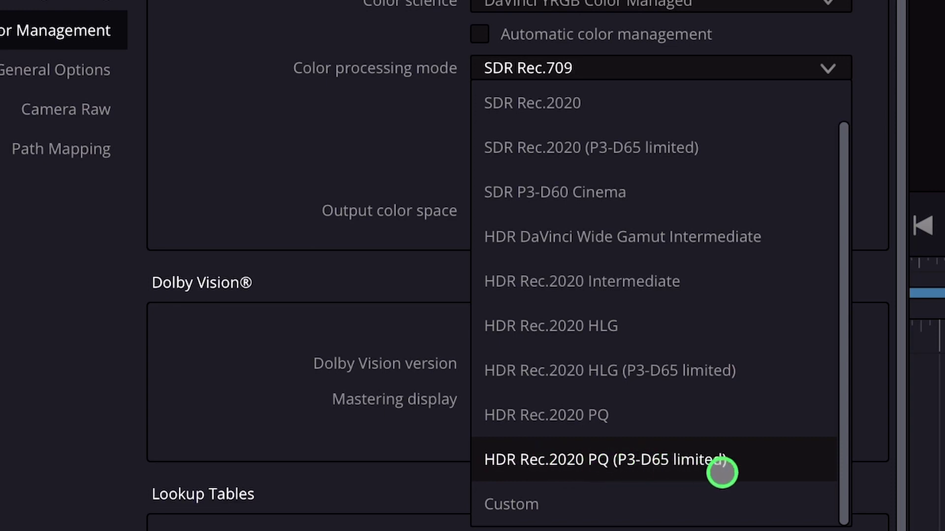
pyautogui.click(605, 458)
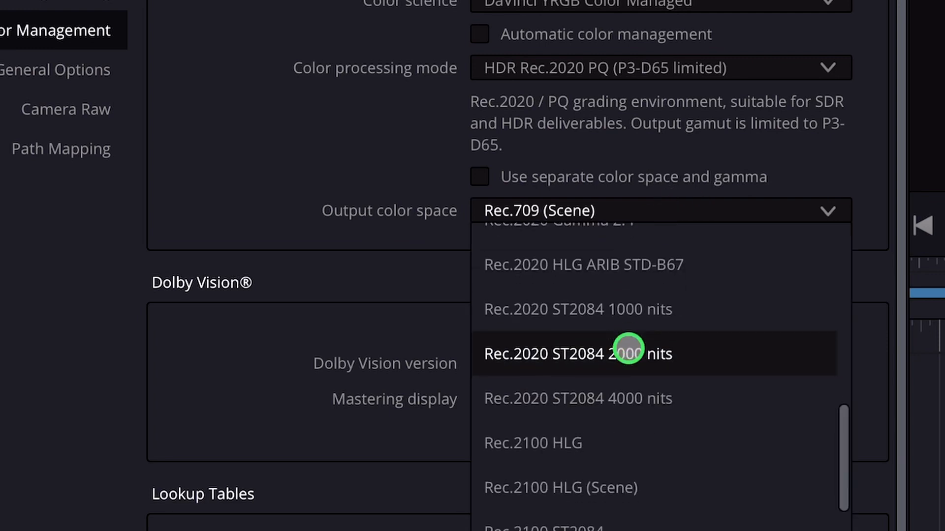
pyautogui.moveTo(520, 309)
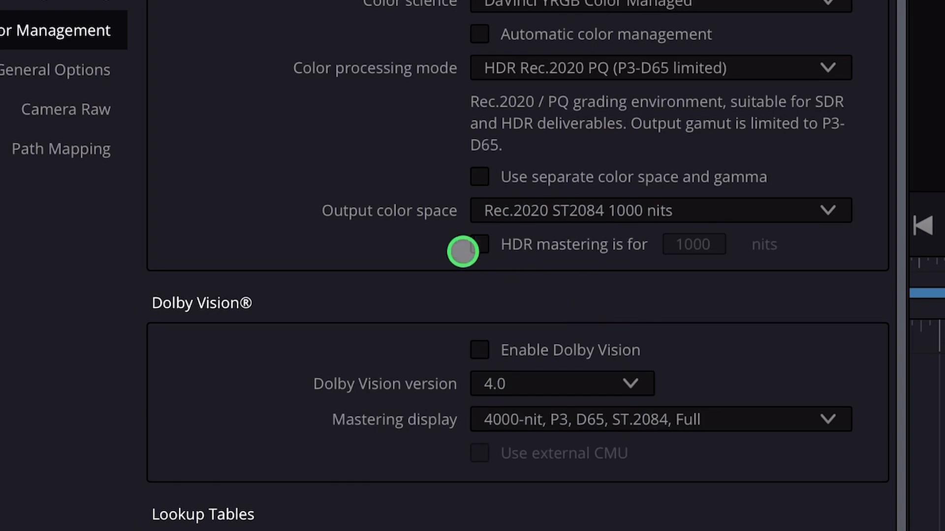
pyautogui.click(480, 244)
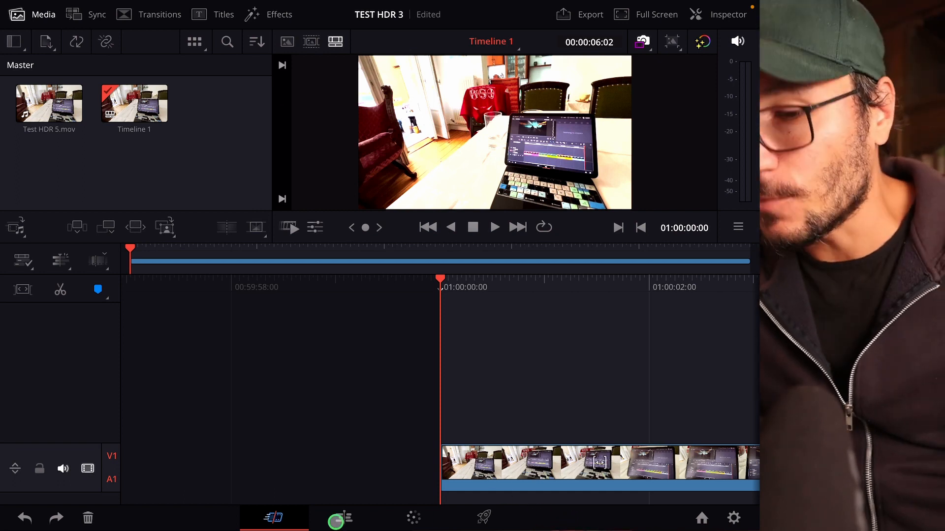
# On the Deliver page, name the render 'HDR TEST 5' and set the destination to Downloads.
pyautogui.click(483, 517)
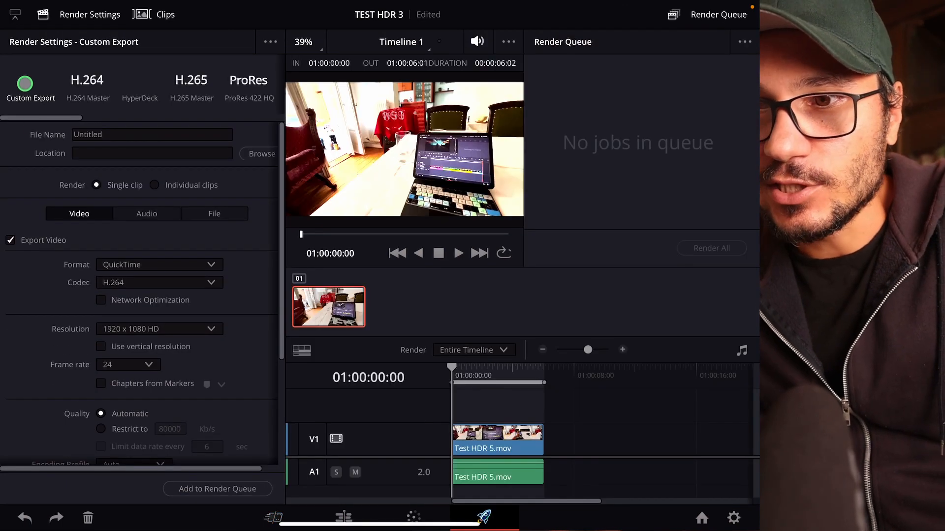
pyautogui.click(159, 329)
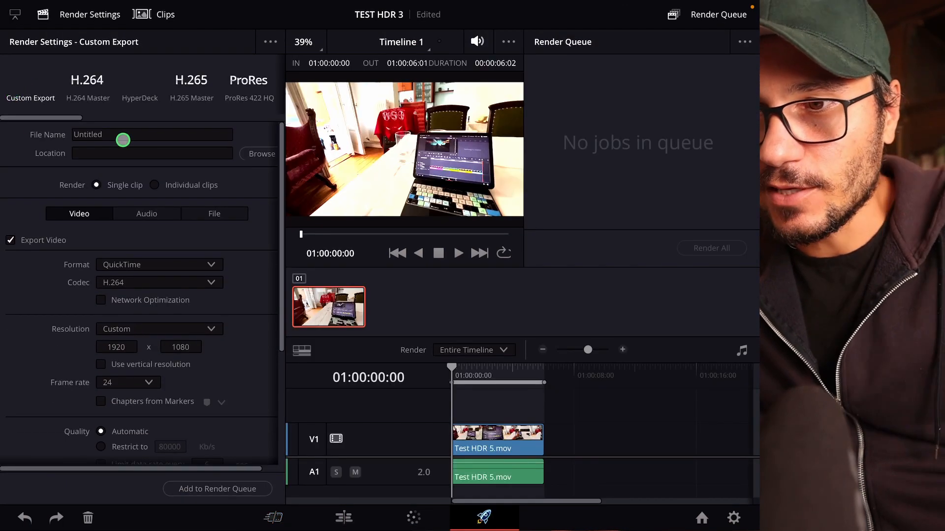
pyautogui.write('HD')
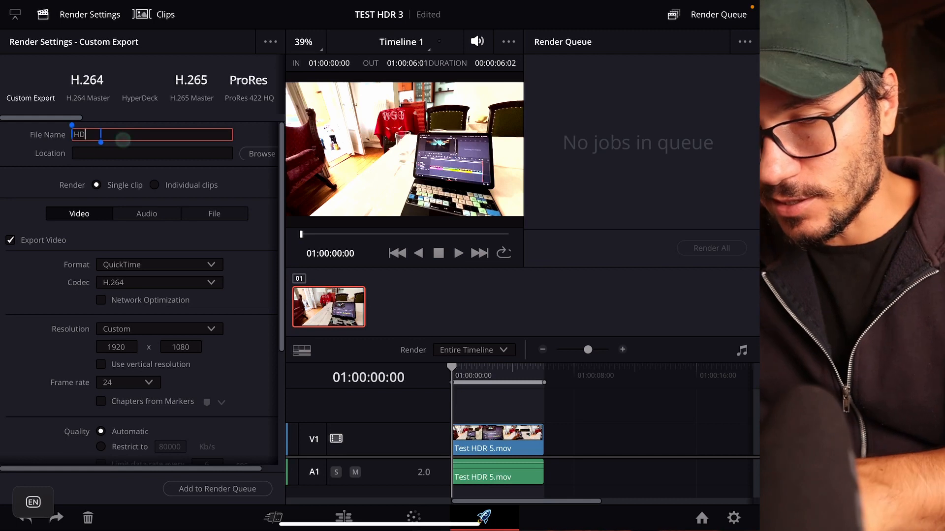
pyautogui.write('HDR TEST 5')
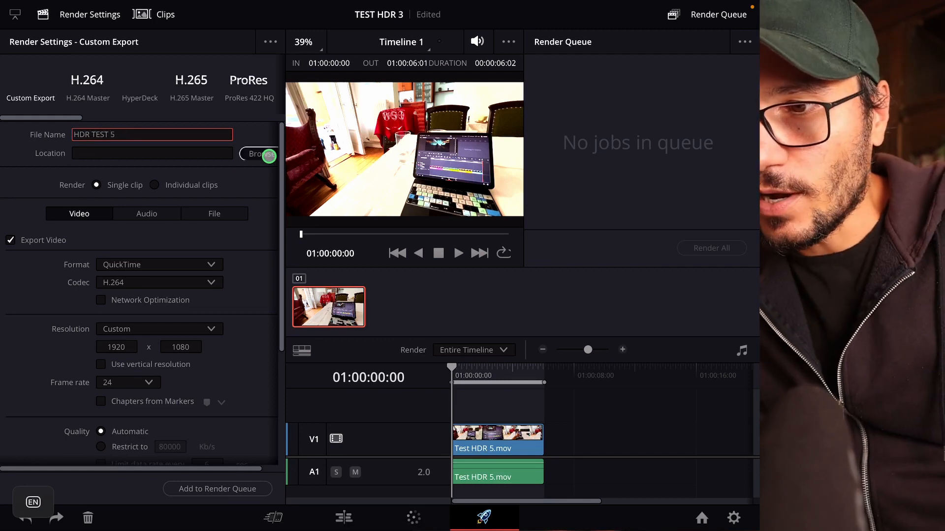
pyautogui.click(258, 154)
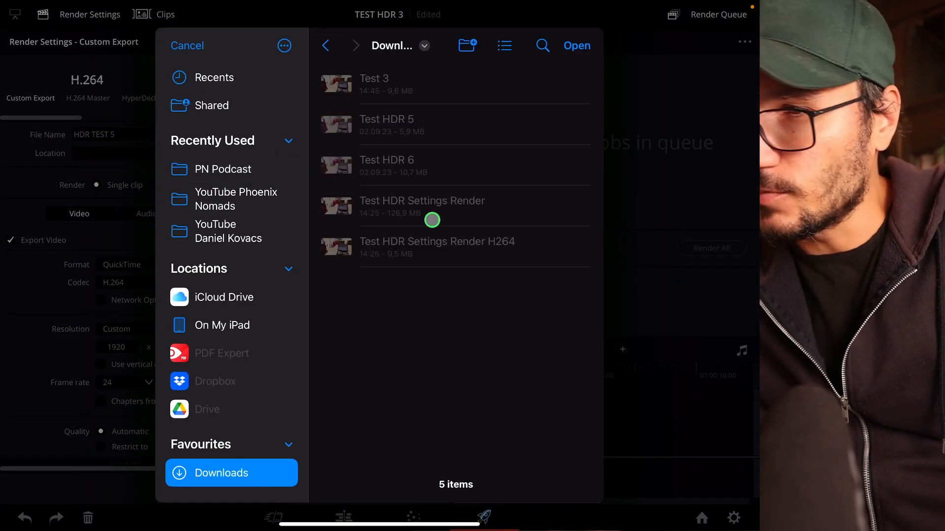
pyautogui.click(187, 46)
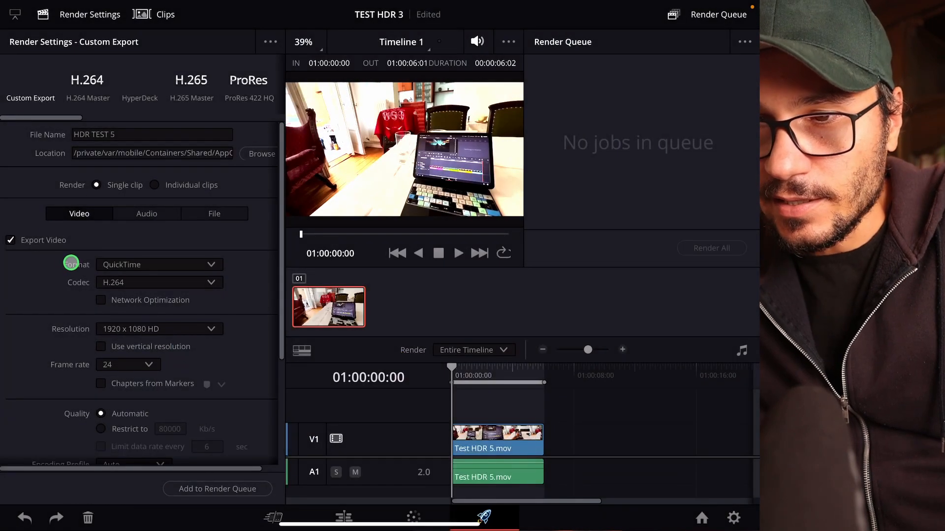
pyautogui.click(159, 283)
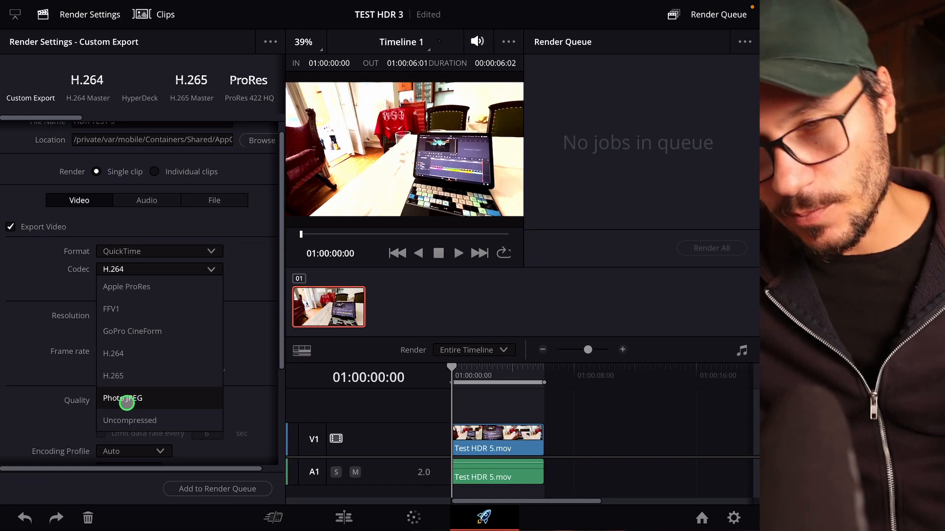
pyautogui.moveTo(177, 300)
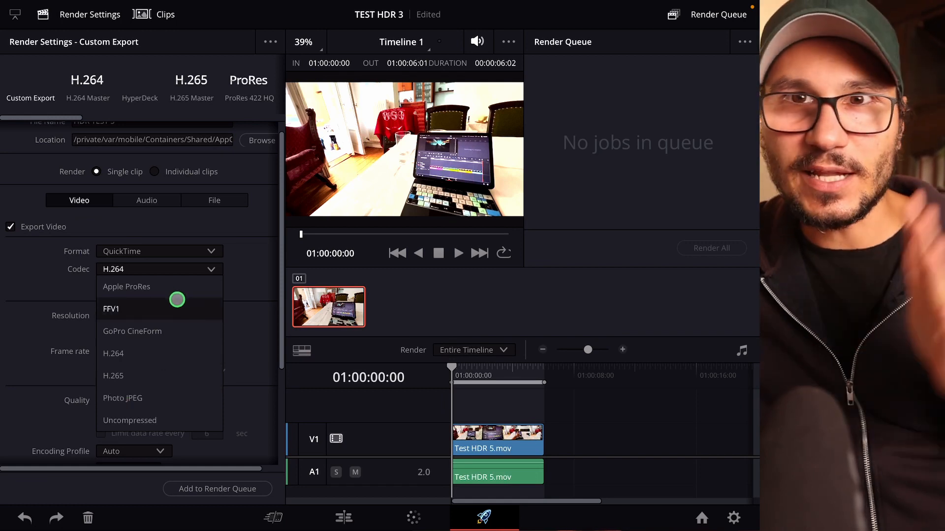
pyautogui.moveTo(155, 281)
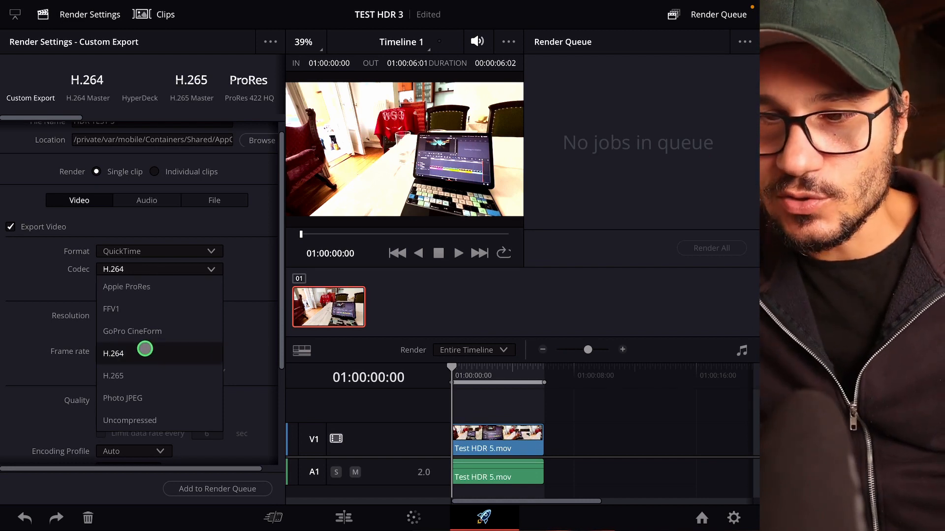
pyautogui.click(113, 353)
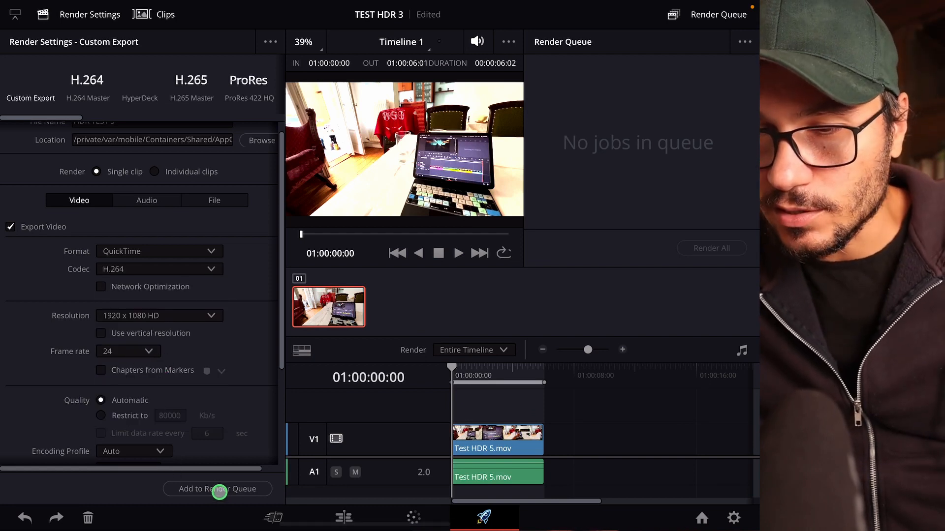
# Add the timeline to the render queue and render all jobs.
pyautogui.click(217, 489)
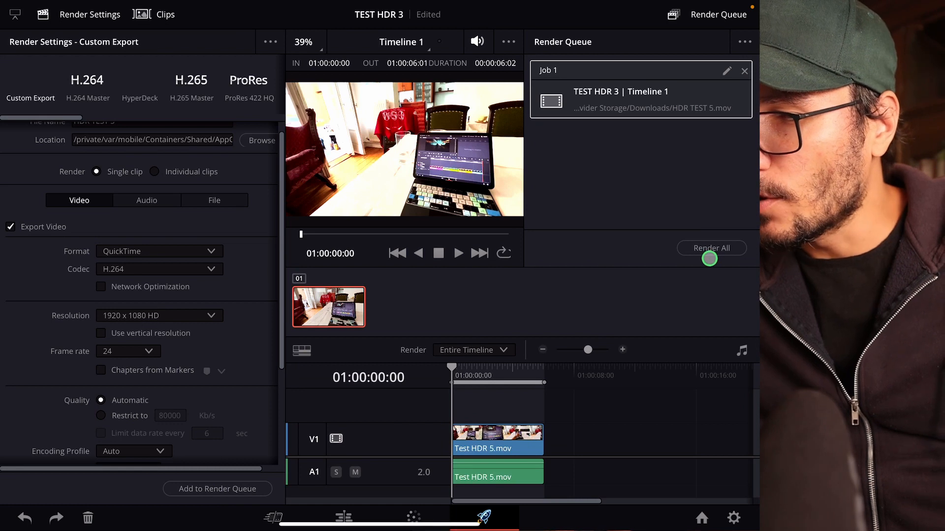
pyautogui.click(712, 248)
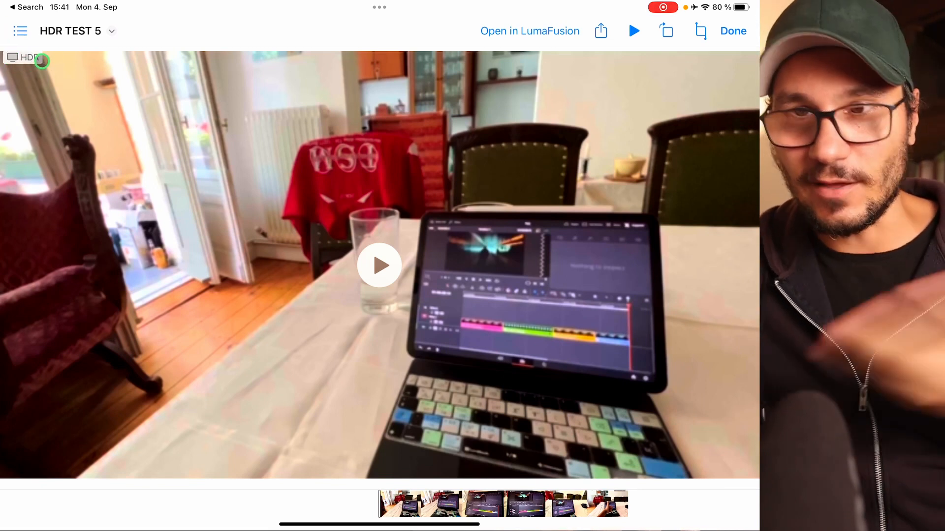
# Hide the controls so the HDR TEST 5 video fills the screen.
pyautogui.click(377, 266)
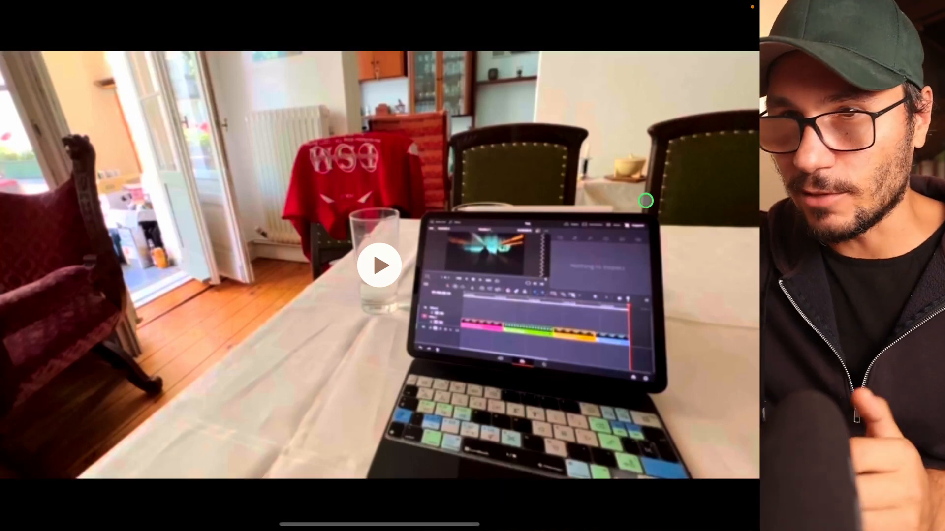